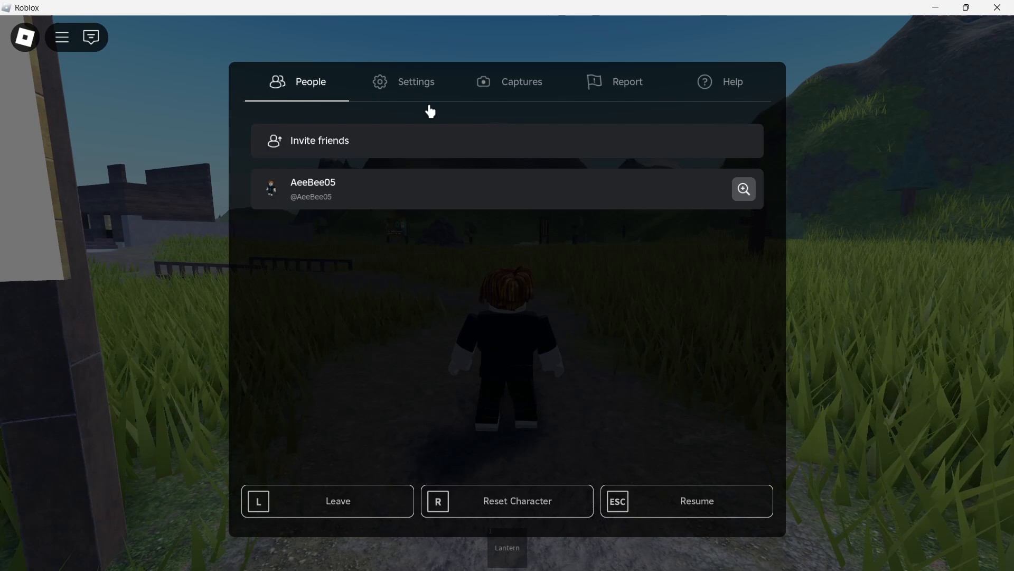
- Adjust Graphics Quality with the minus/plus buttons until it settles at 4 of 10 bars
click(416, 81)
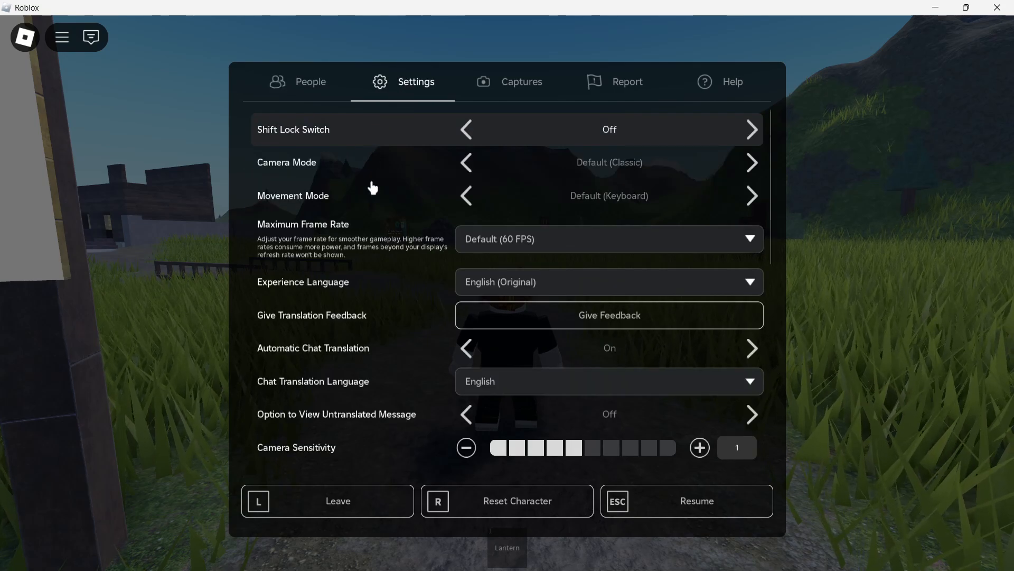
scroll(down, 3)
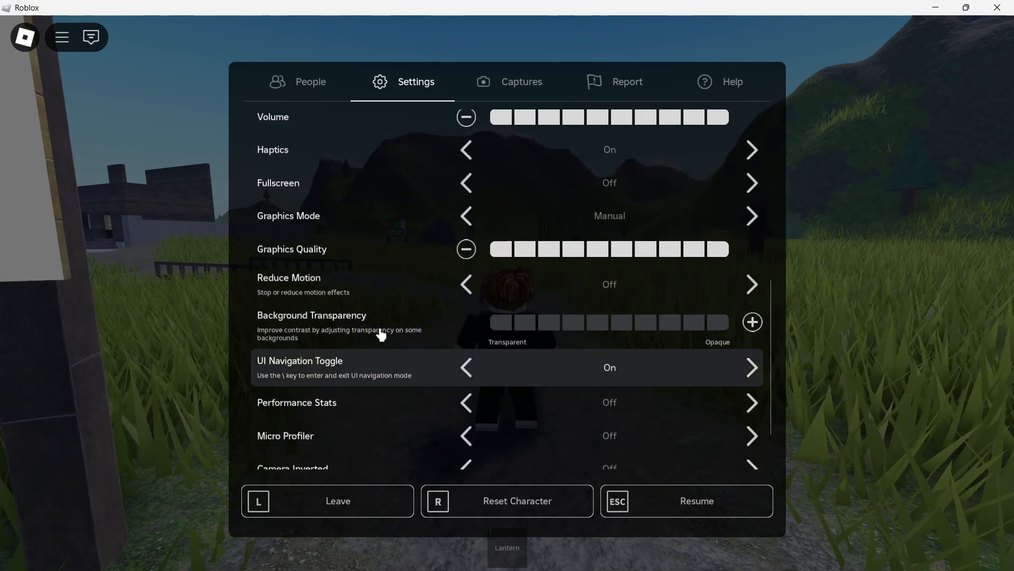
mouse_move(608, 216)
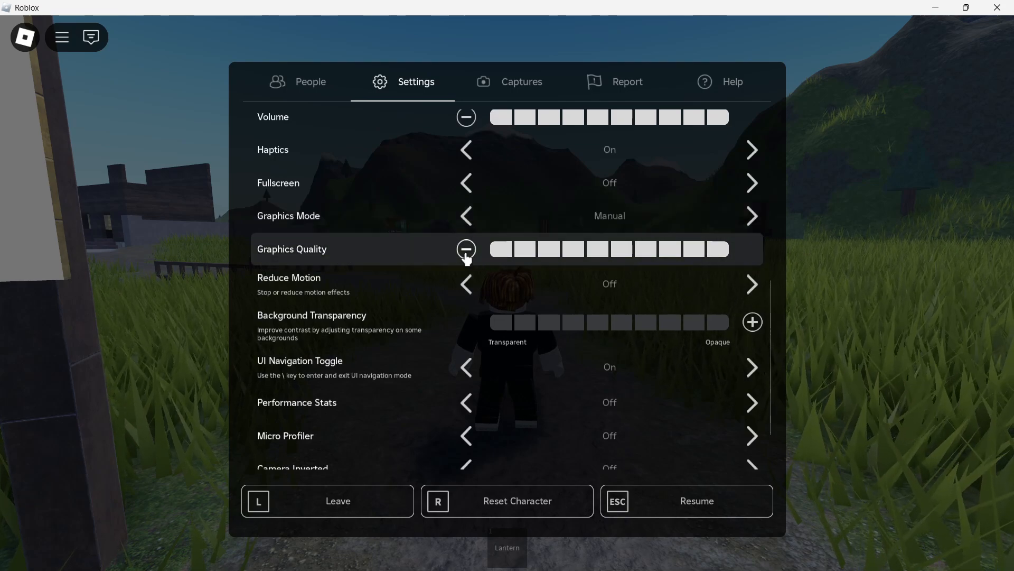
click(466, 249)
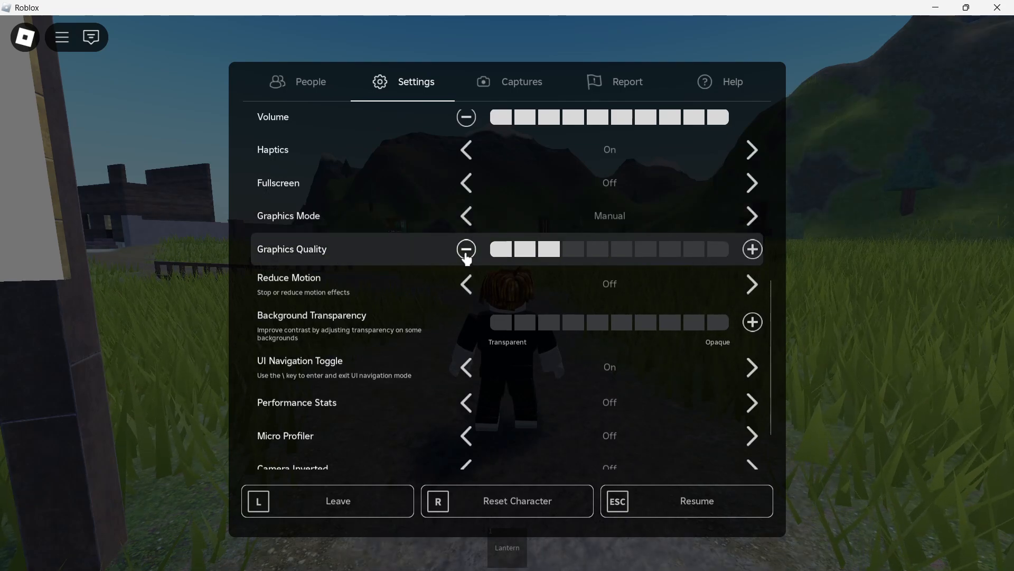
click(751, 248)
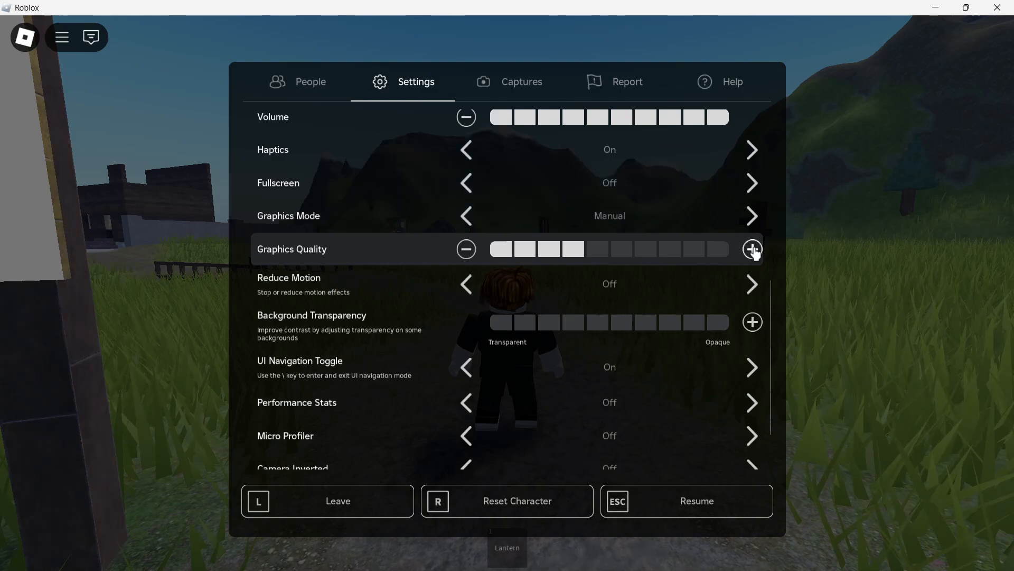
click(752, 250)
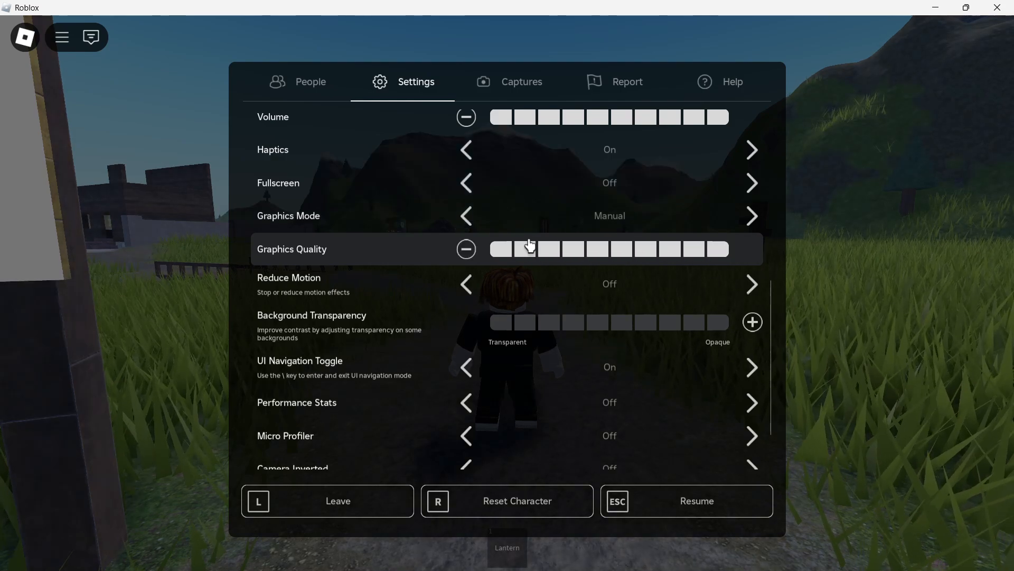
click(466, 249)
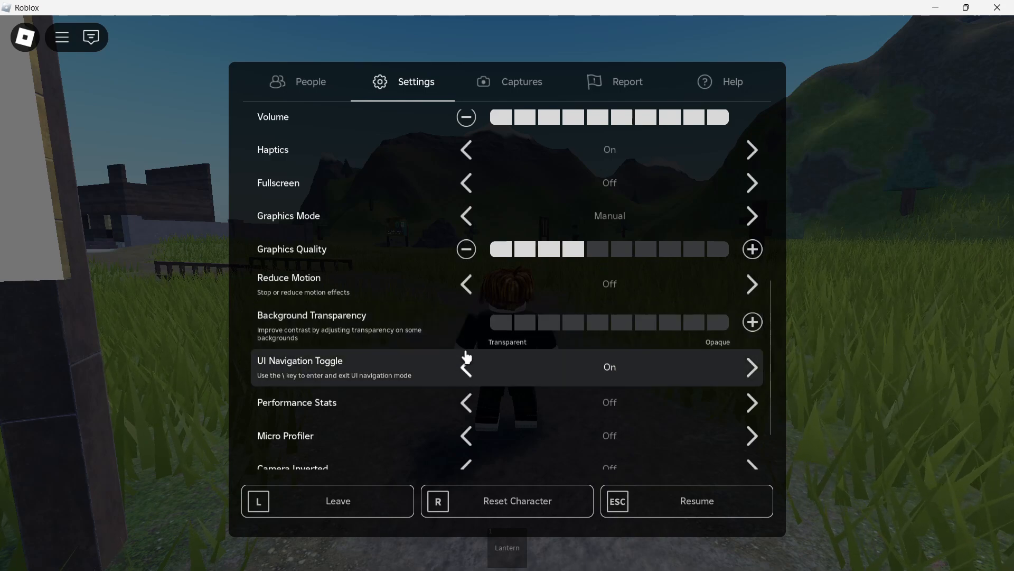
- Scroll through the remaining settings before resuming gameplay with Performance Stats shown
scroll(up, 3)
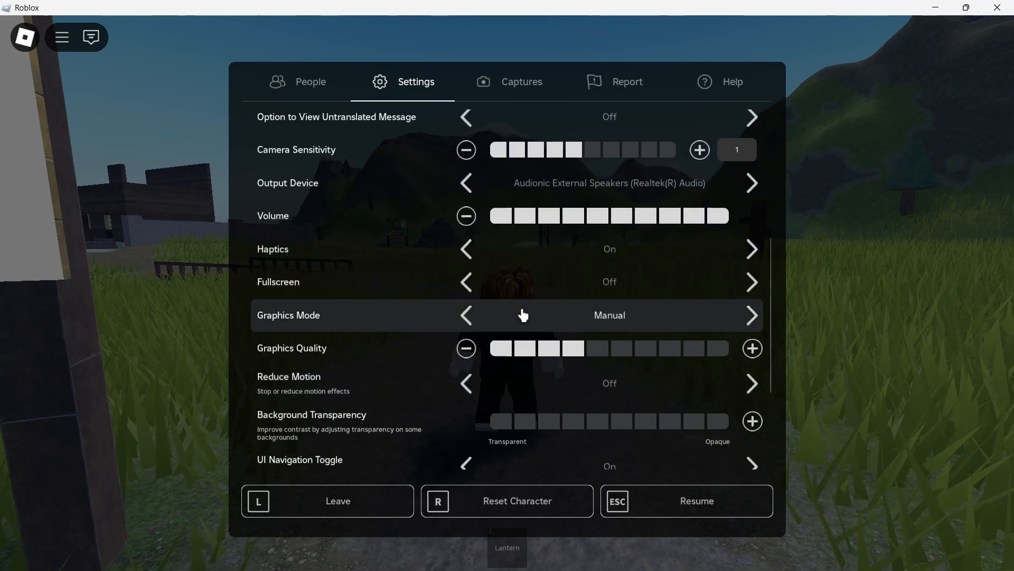
scroll(down, 3)
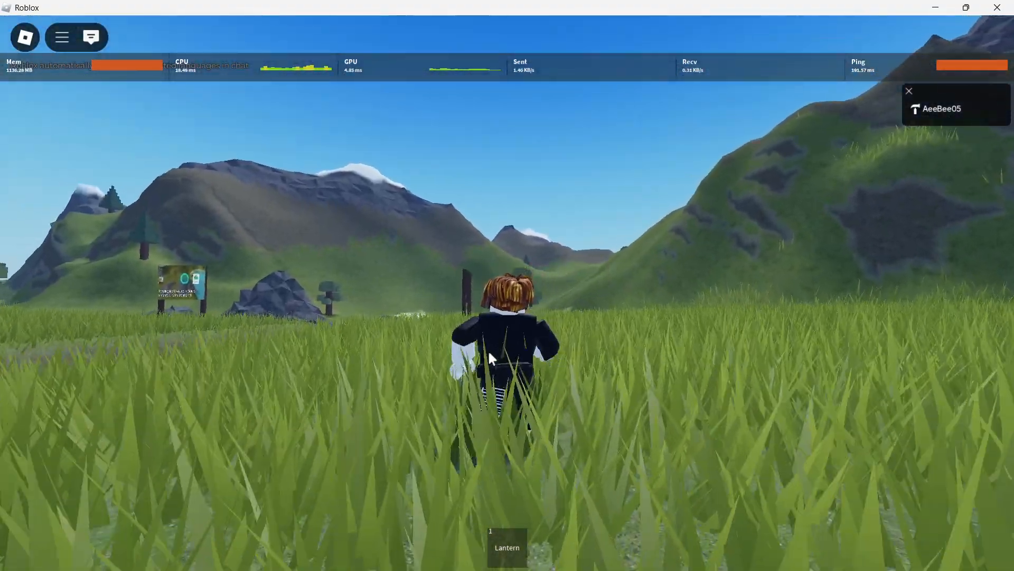
- Reopen the game menu's Settings and scroll to the Fullscreen and Graphics Quality rows
key(w)
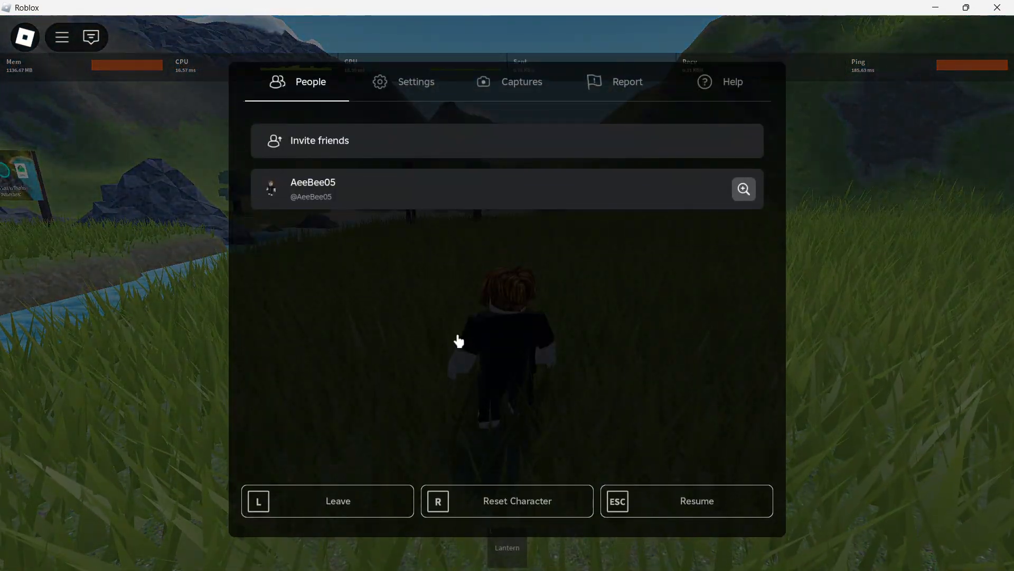
click(416, 81)
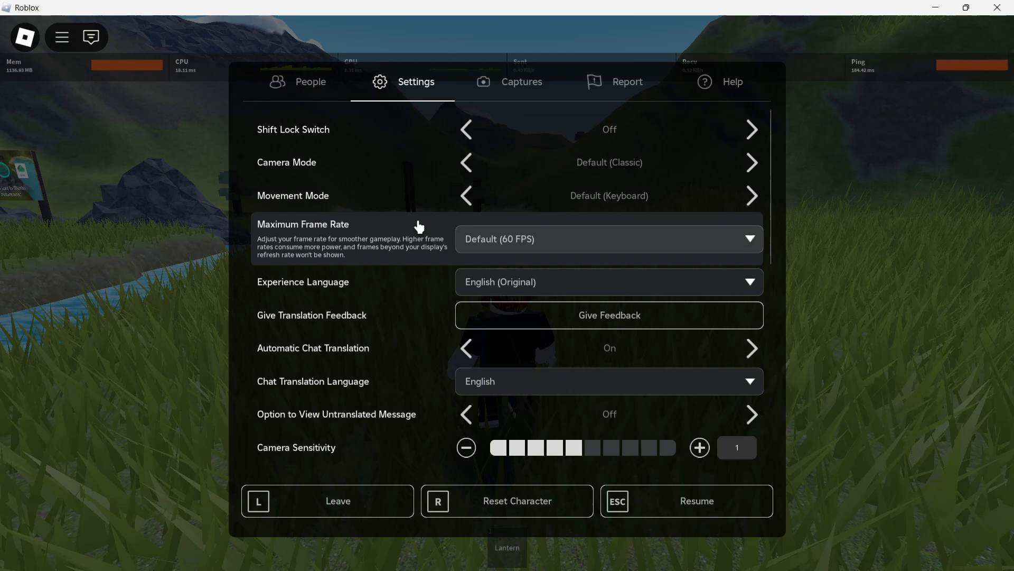
scroll(down, 3)
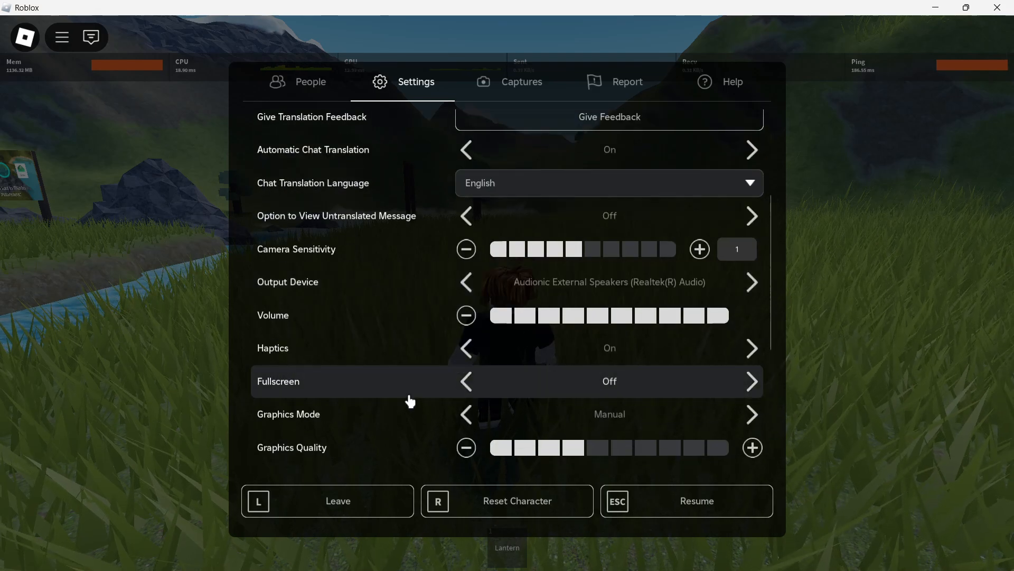
scroll(down, 3)
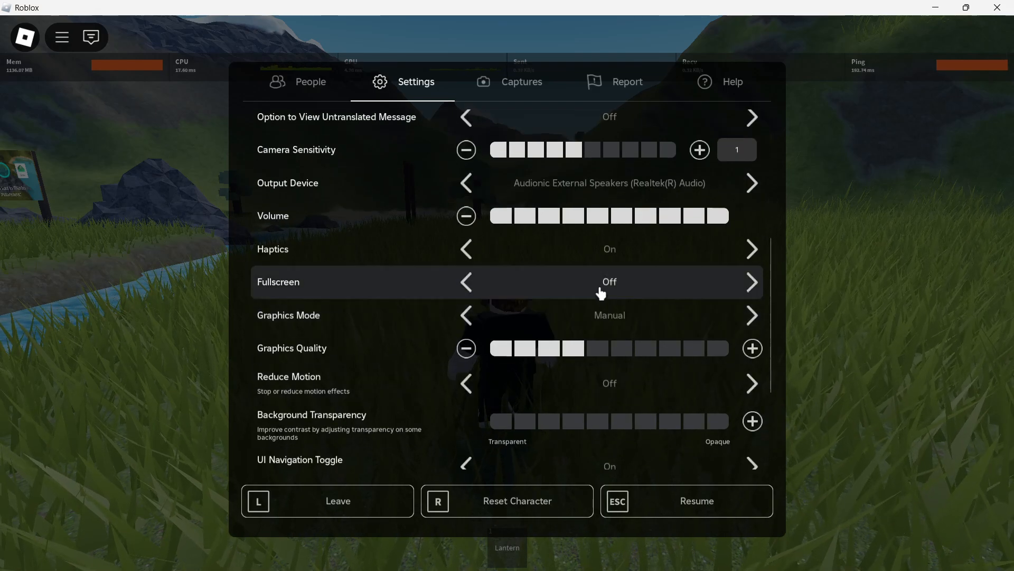
click(753, 281)
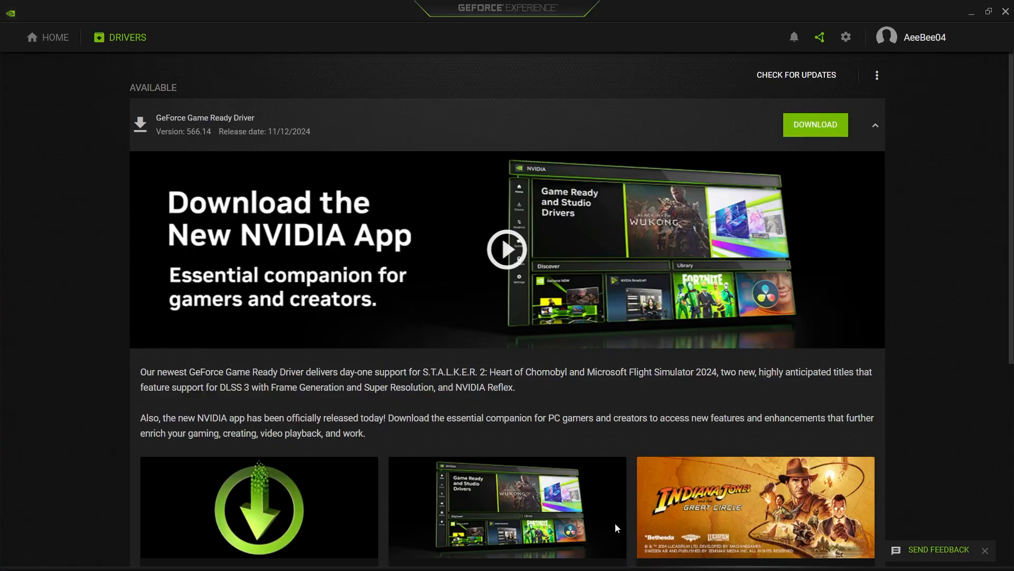
mouse_move(298, 258)
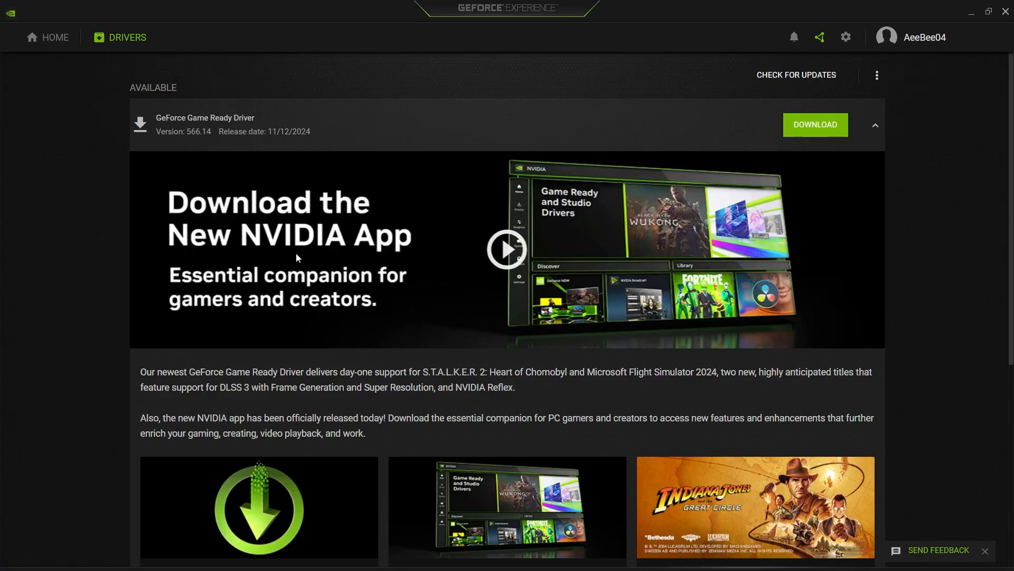
mouse_move(104, 89)
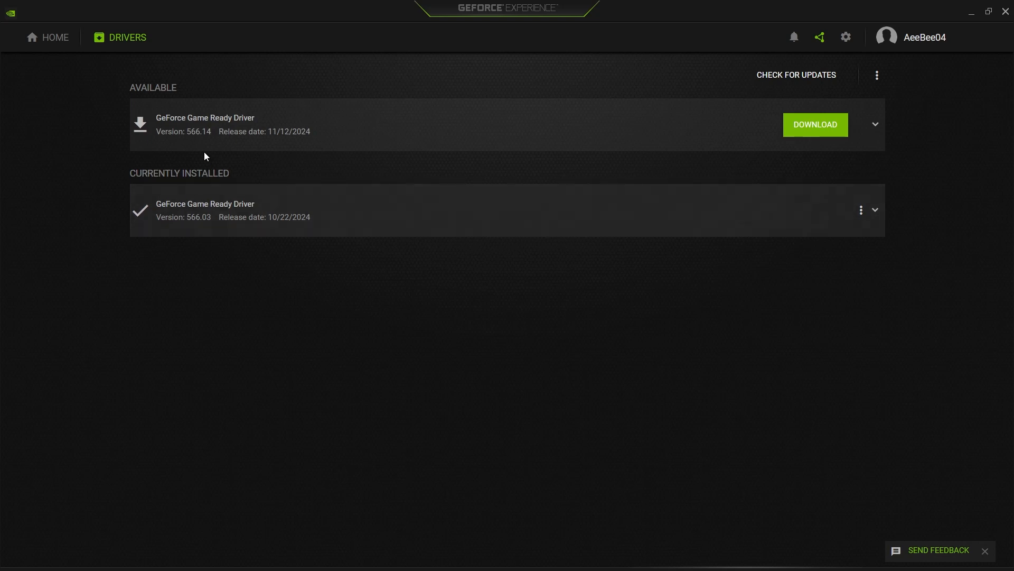
mouse_move(815, 133)
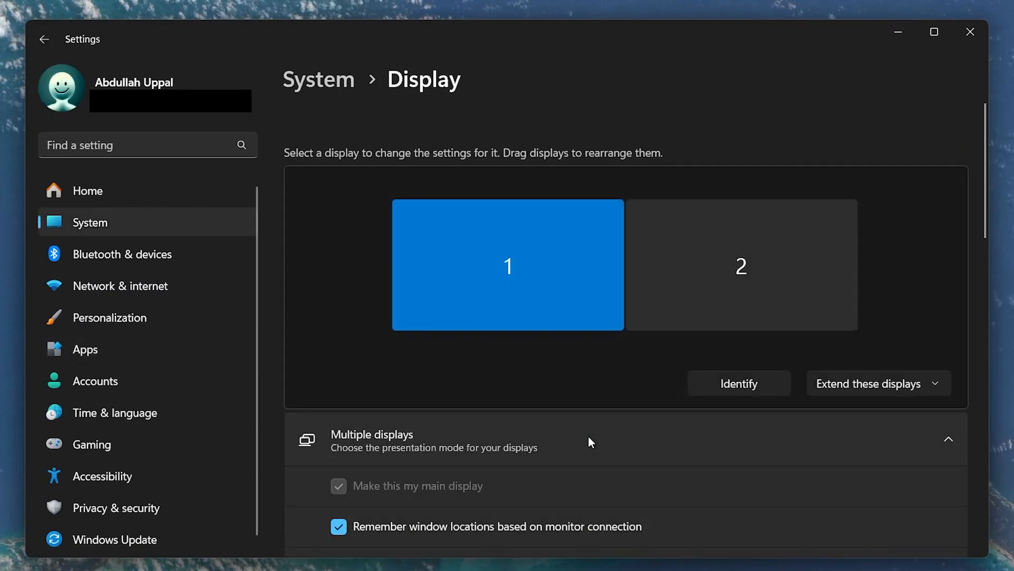
- Keep Display resolution at 1920 × 1080 (Recommended) from the resolution dropdown
scroll(down, 3)
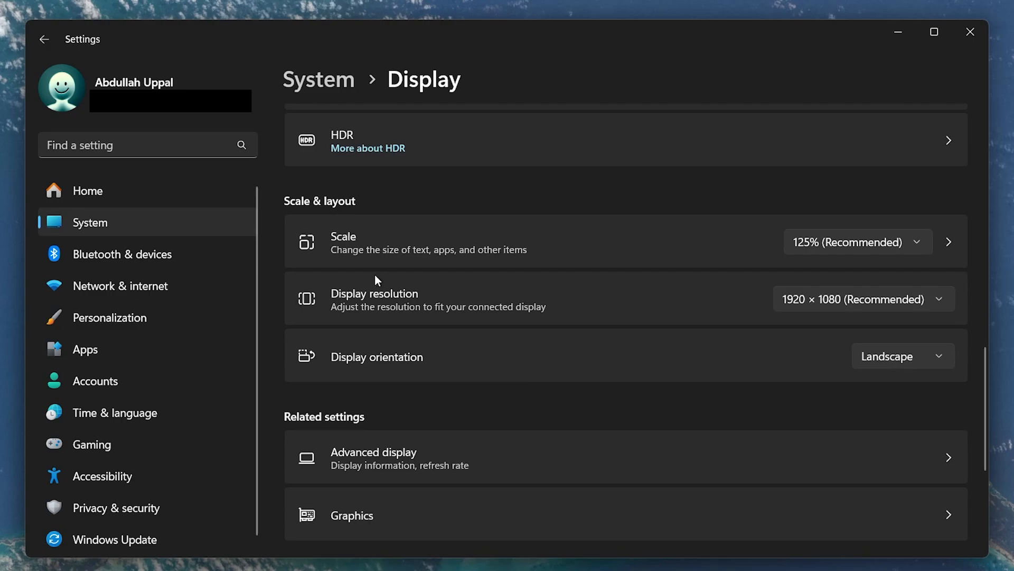
click(857, 241)
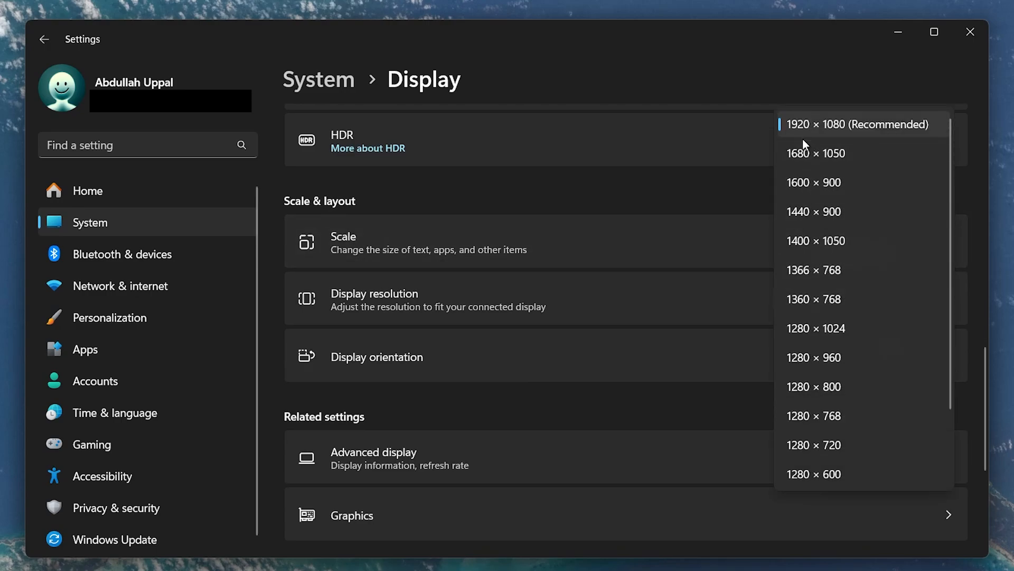
click(858, 125)
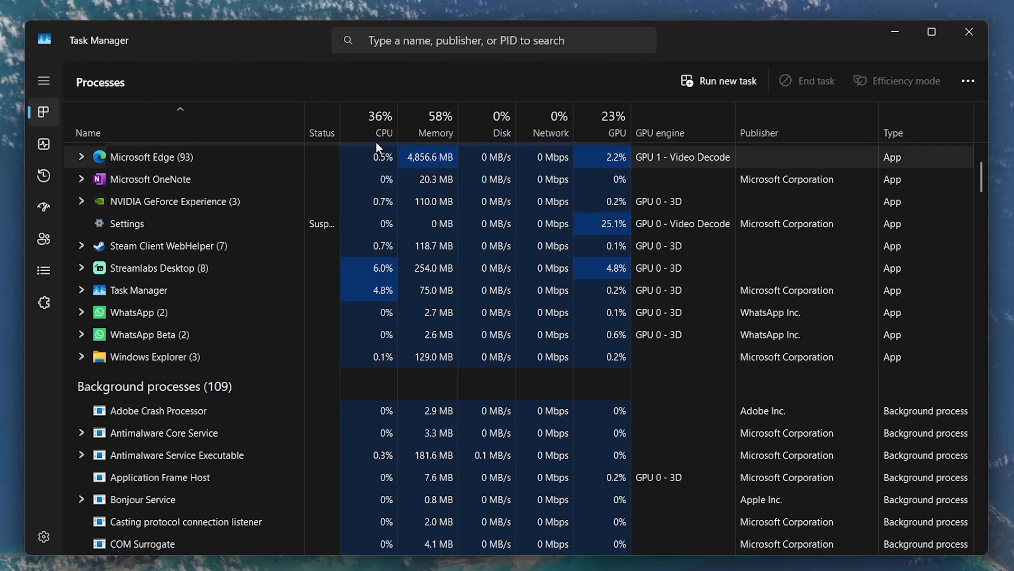
- Sort processes by Memory and end the Microsoft OneNote task
click(382, 123)
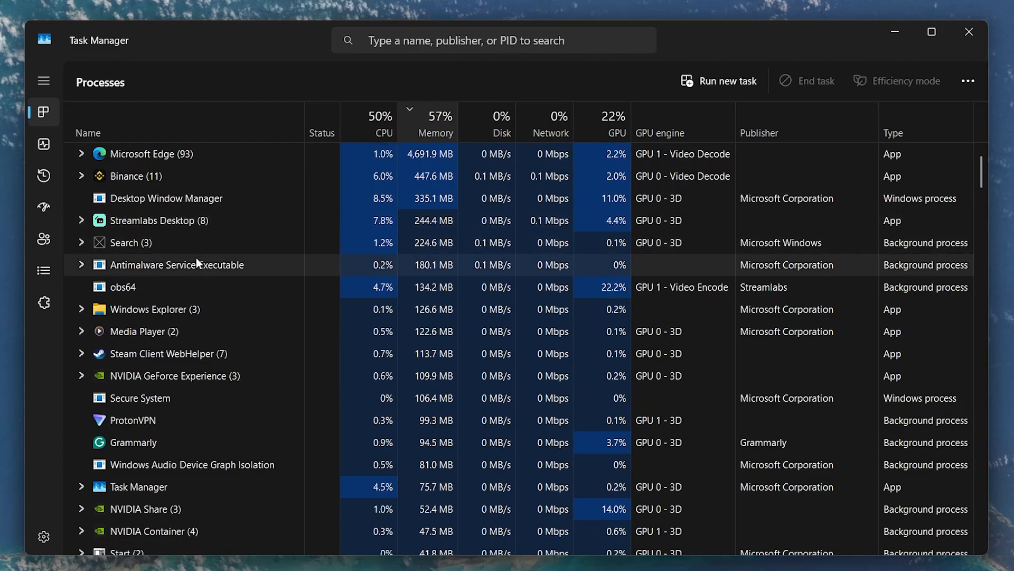
click(382, 122)
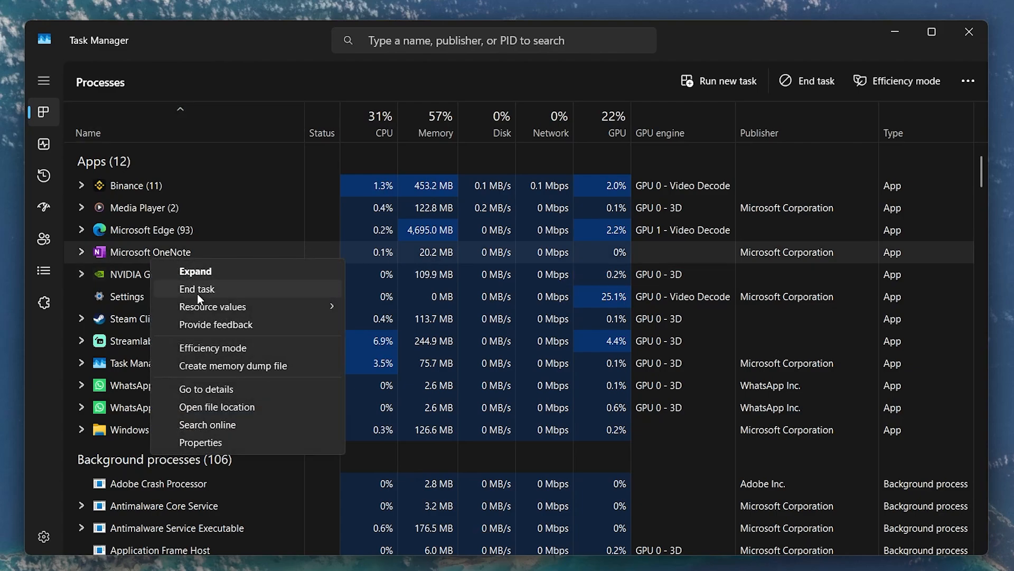
click(197, 288)
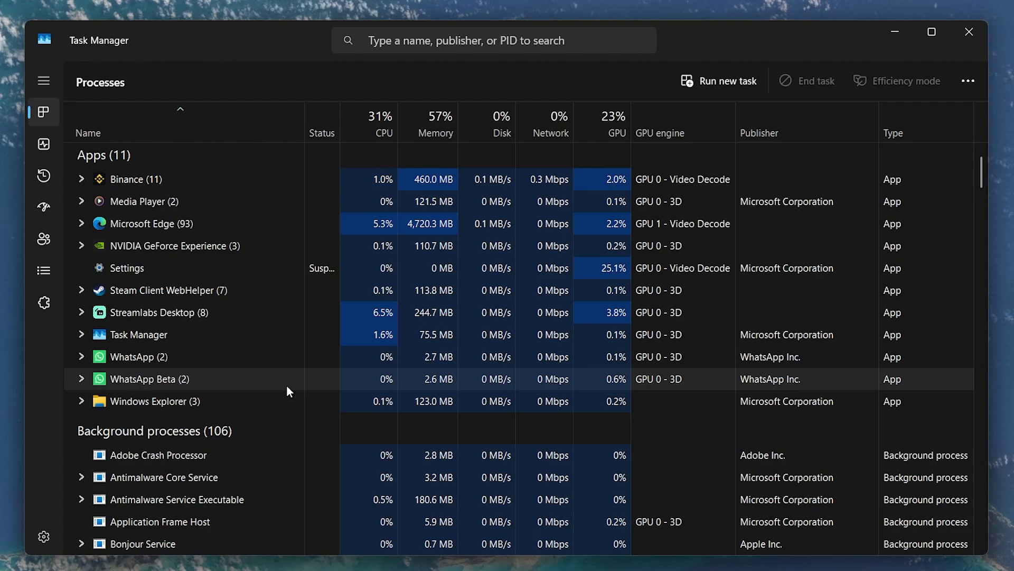
click(43, 207)
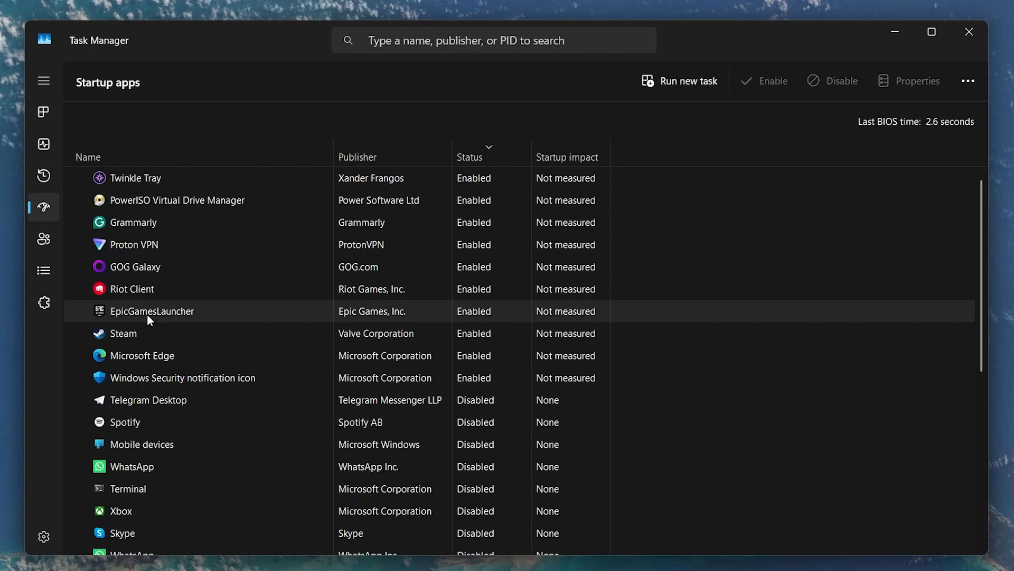
- Disable GOG Galaxy and Steam in the Startup apps list
click(121, 333)
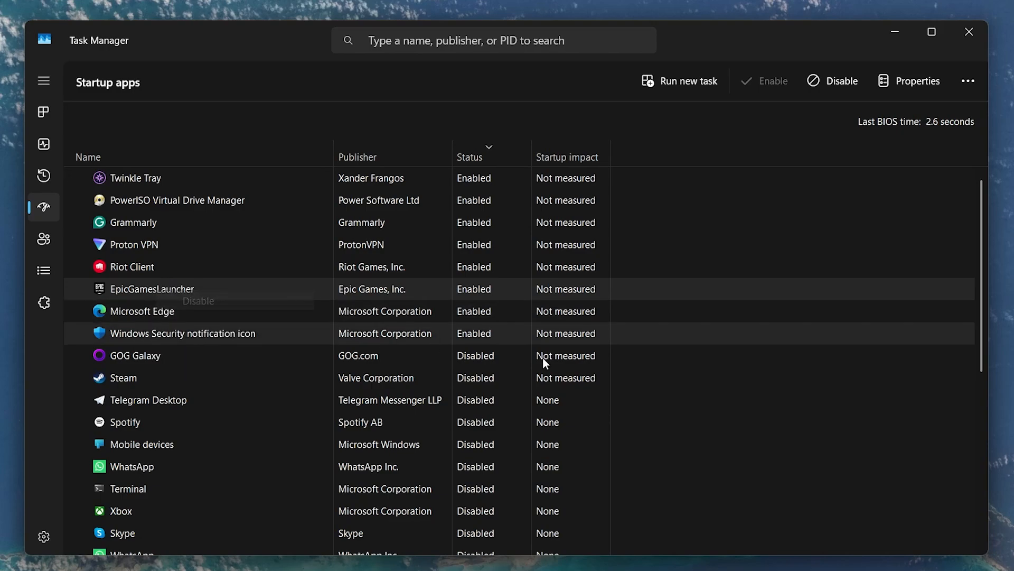
scroll(down, 3)
text(se)
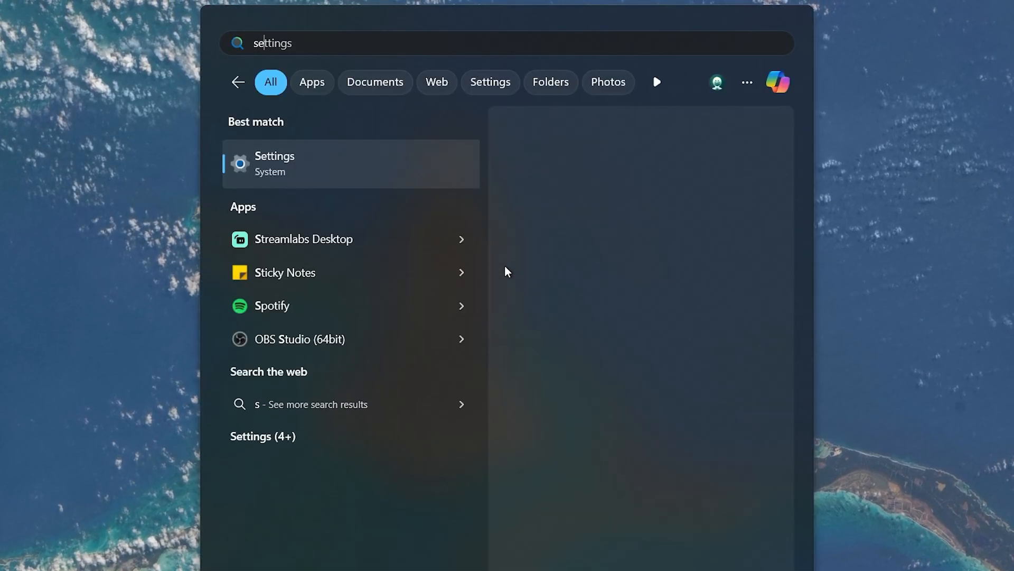
- Switch the Game Mode toggle to On under Settings > Gaming
click(275, 163)
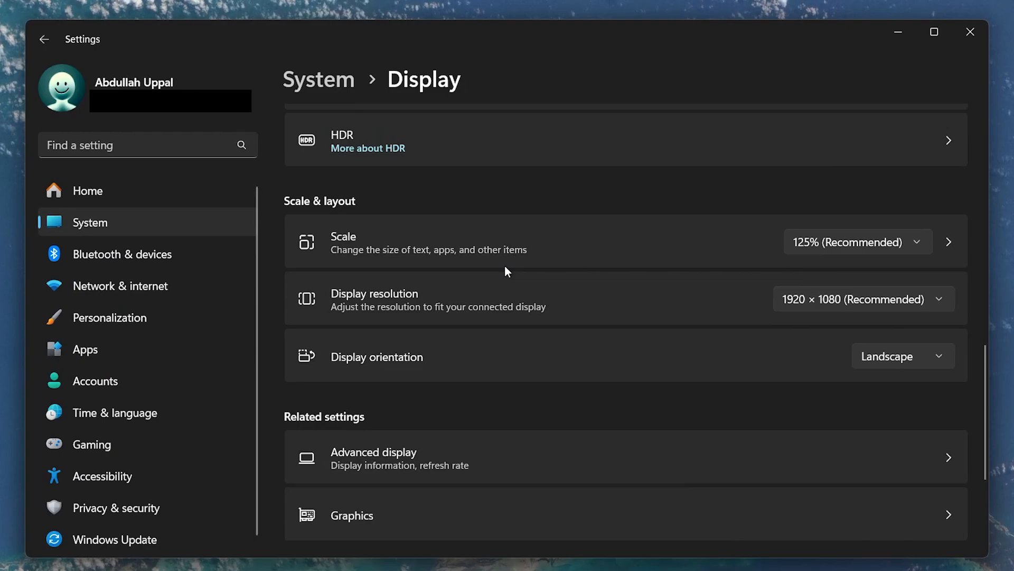
mouse_move(478, 281)
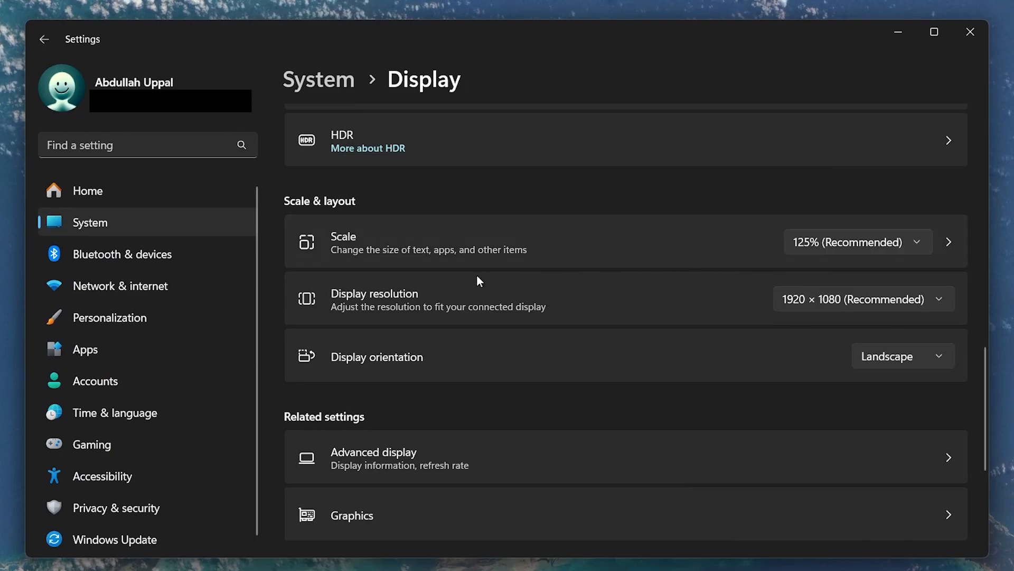
click(92, 444)
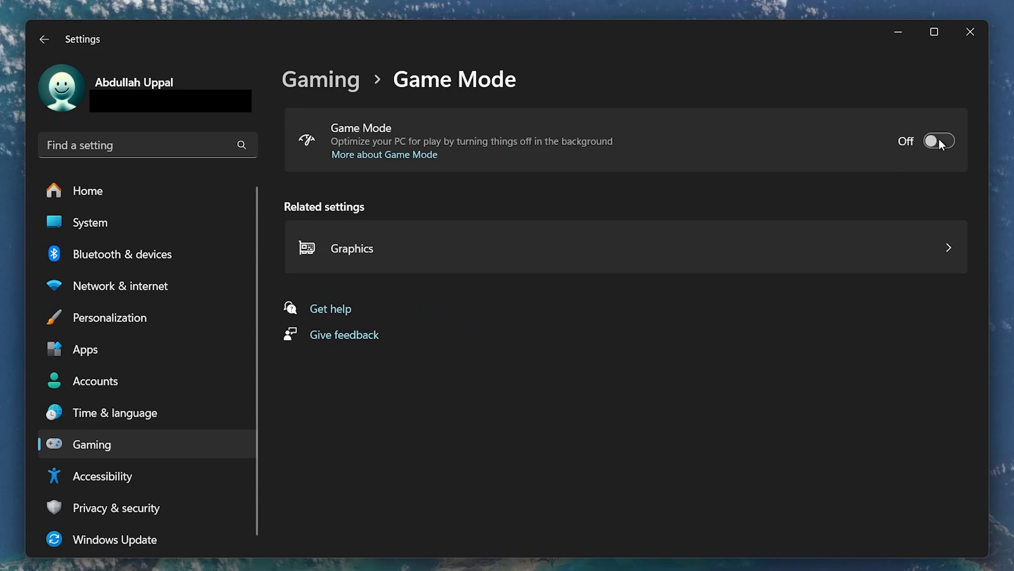
click(938, 140)
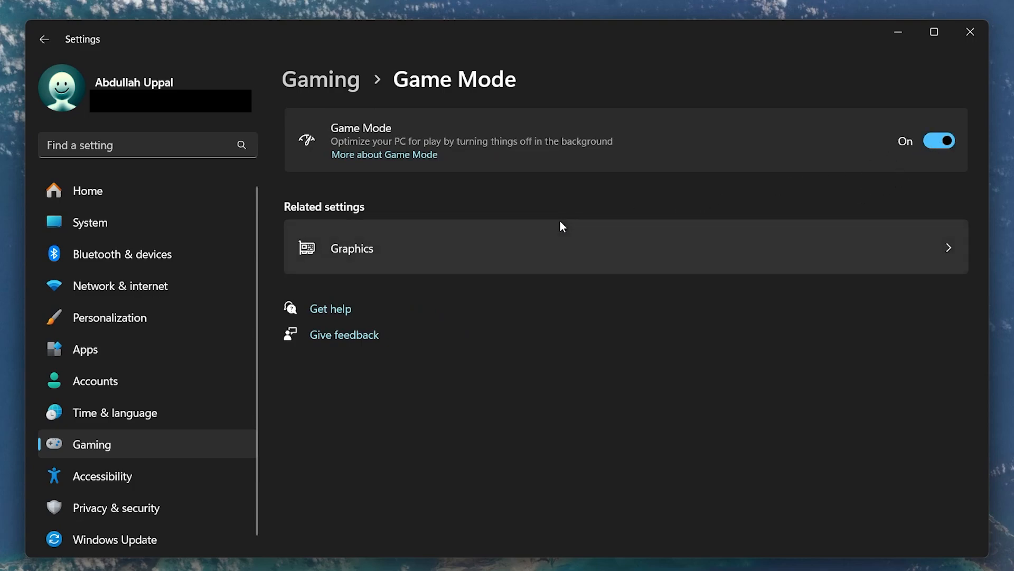
mouse_move(505, 353)
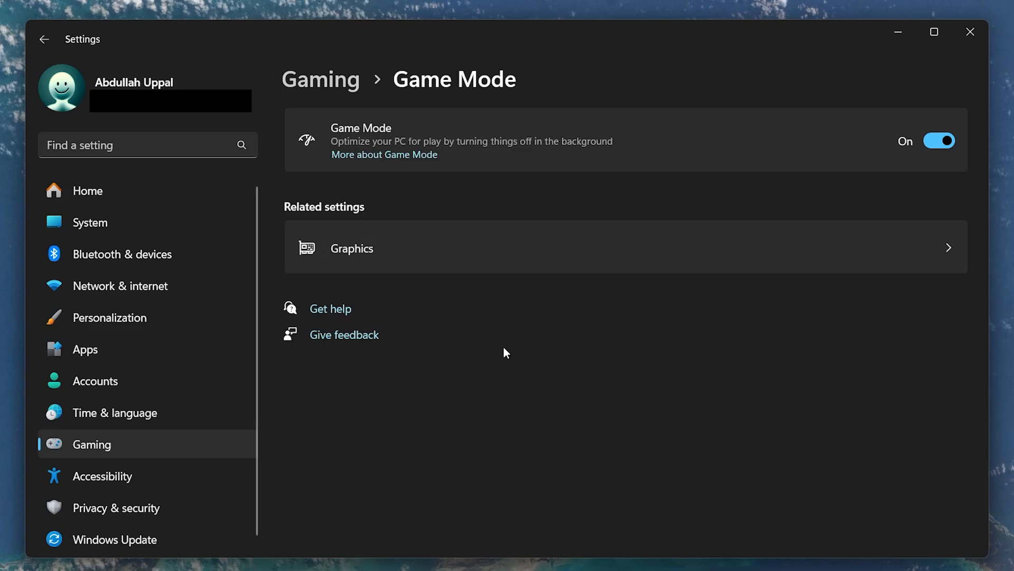
mouse_move(897, 32)
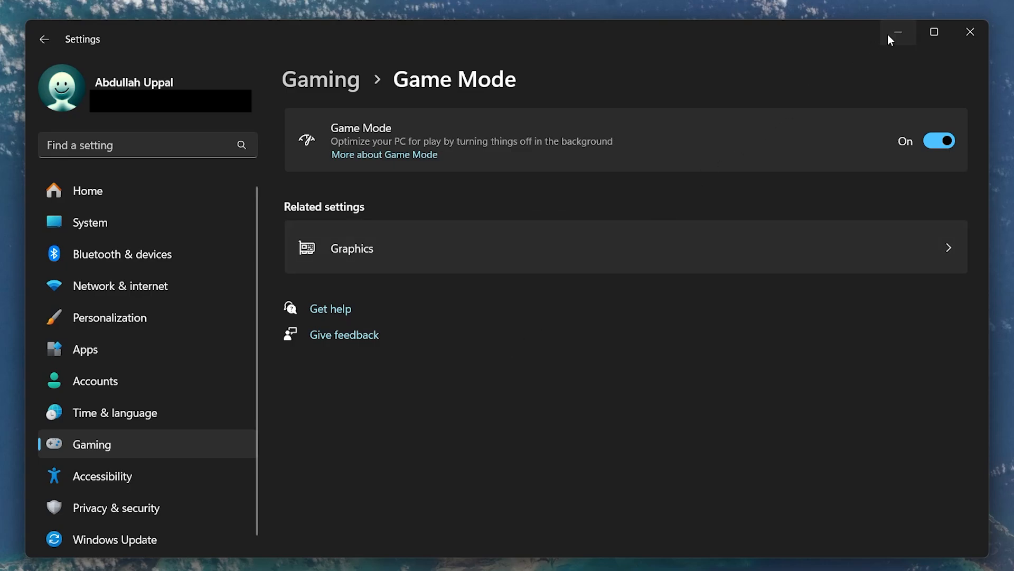